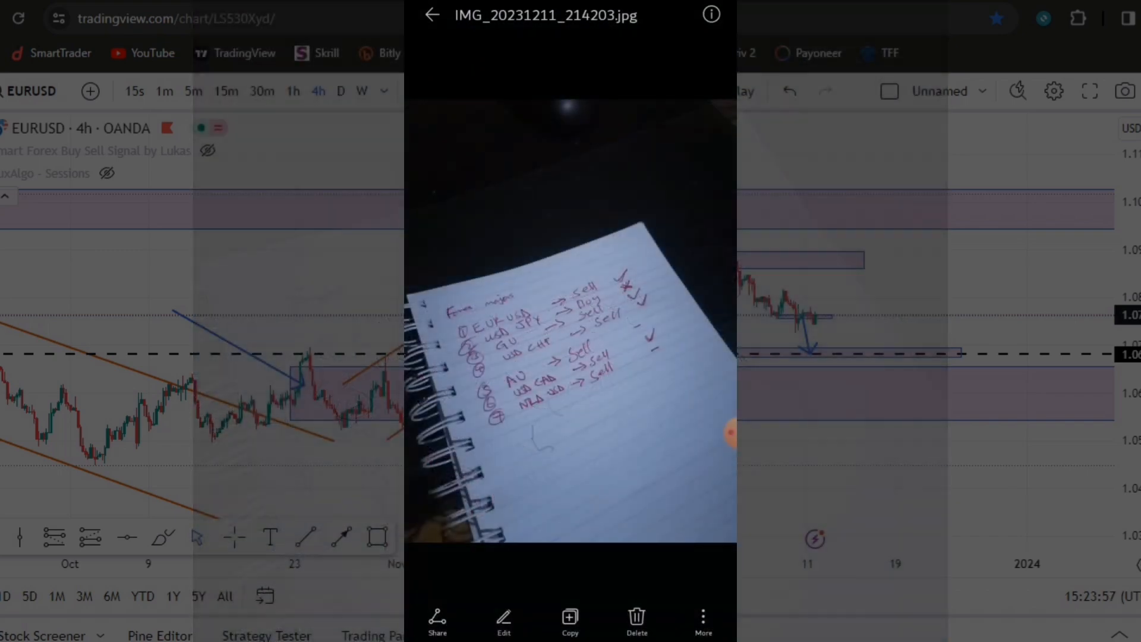
# Navigate to the Fxview global homepage showing market spreads, $50 minimum deposit and 500x leverage
pyautogui.click(432, 14)
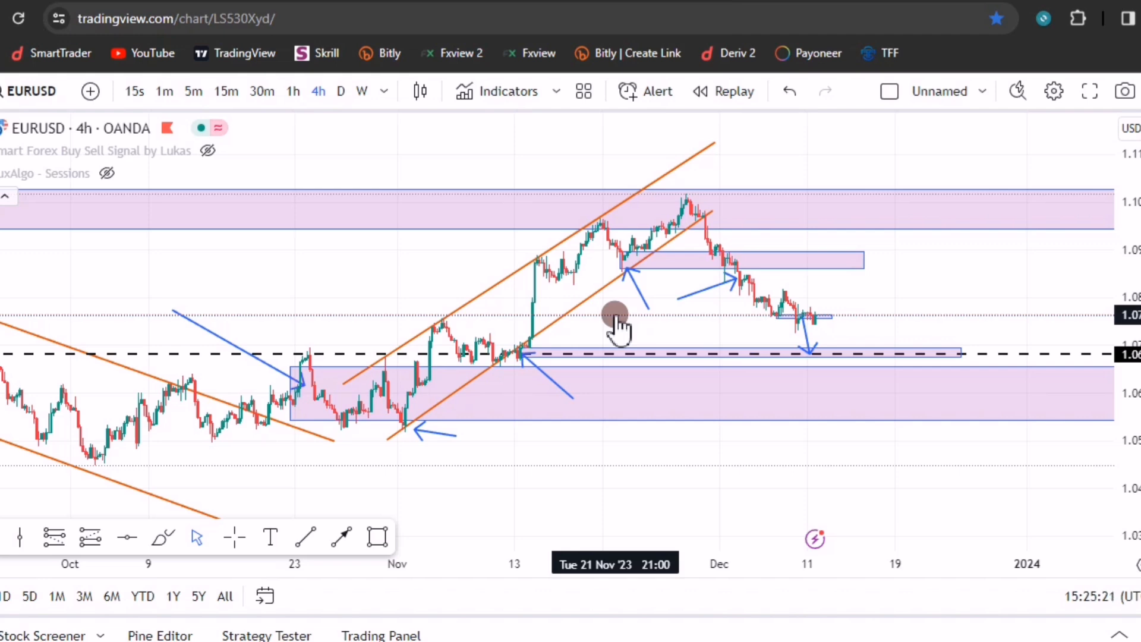
pyautogui.moveTo(385, 277)
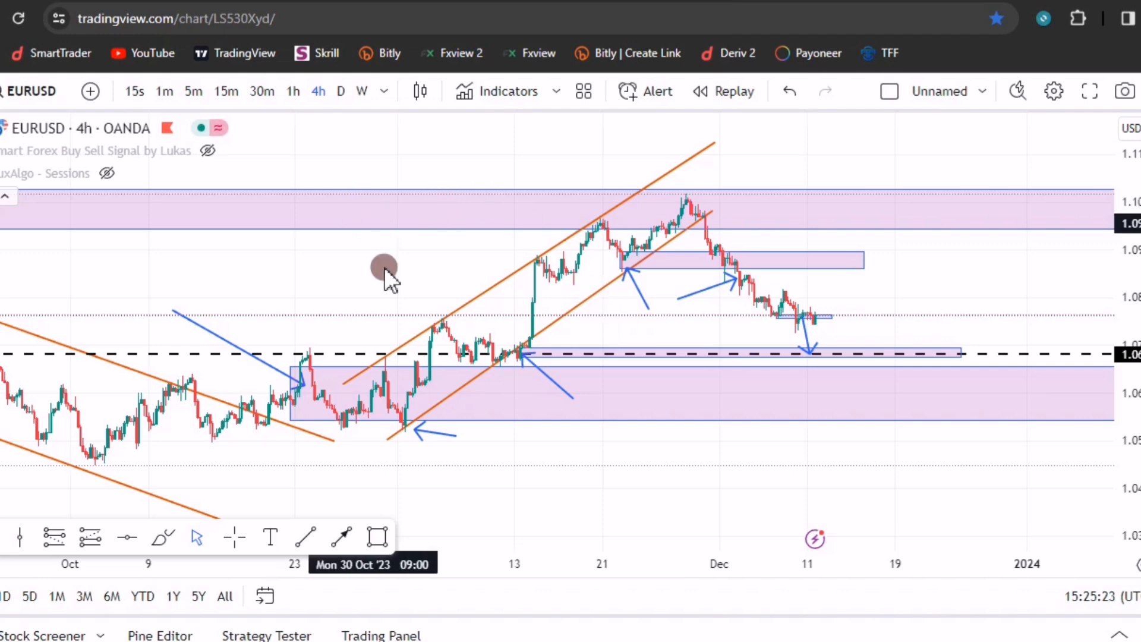
pyautogui.click(573, 52)
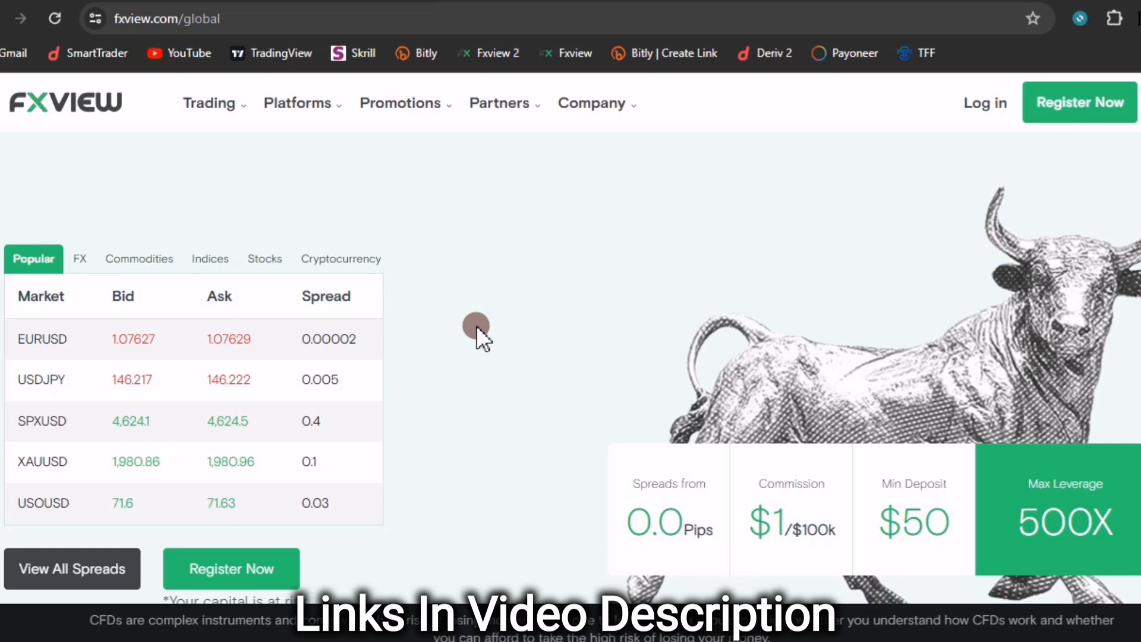
pyautogui.moveTo(349, 270)
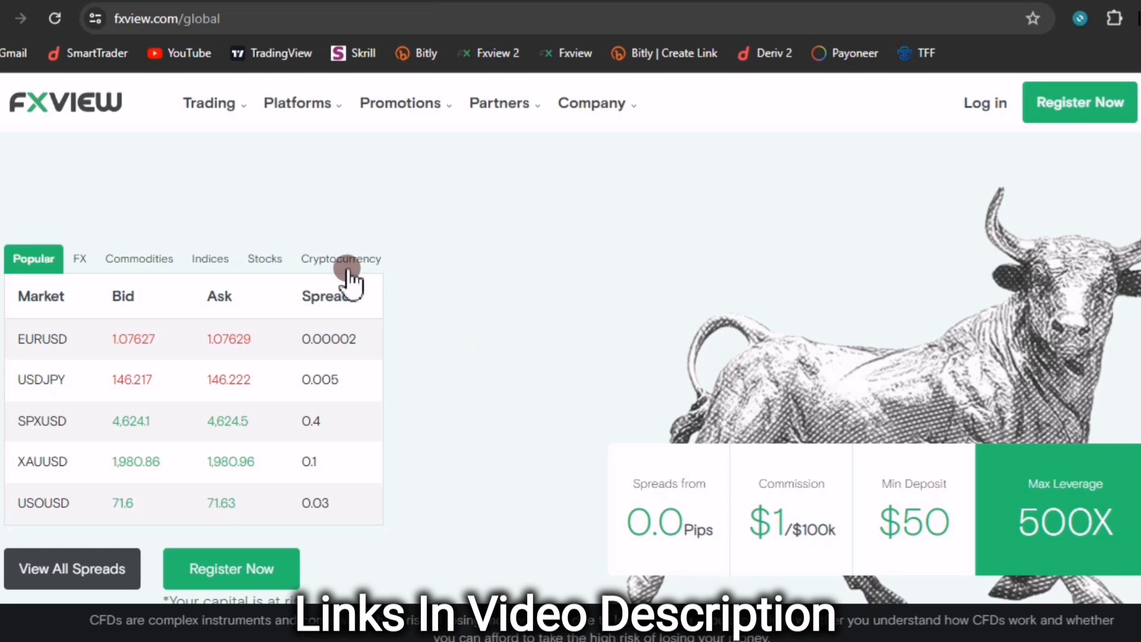
pyautogui.scroll(-3)
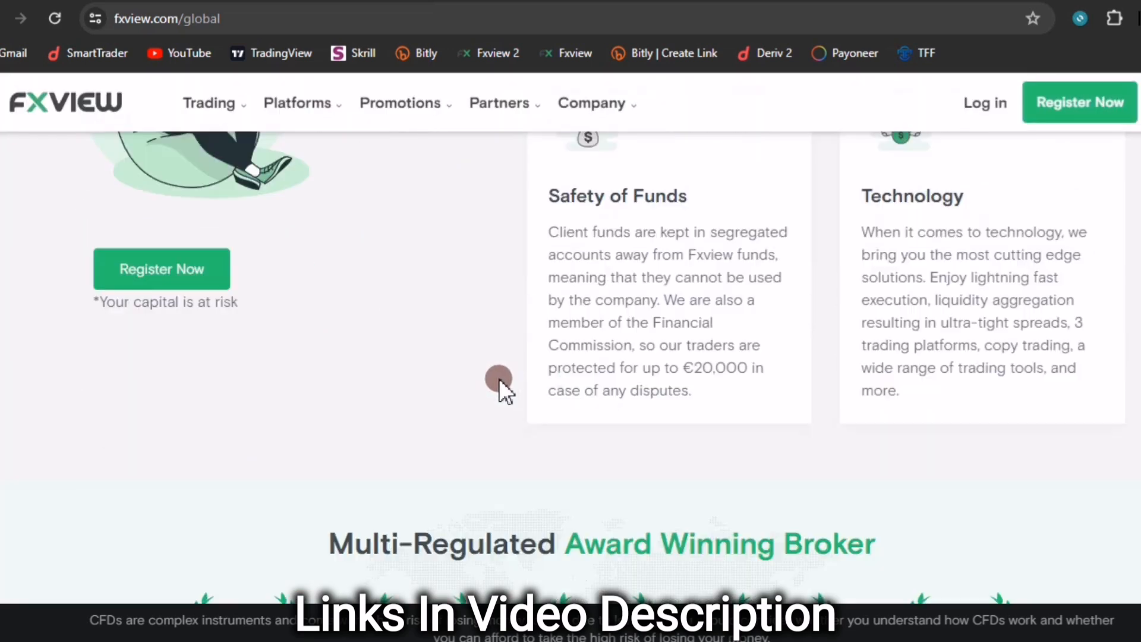
pyautogui.scroll(-3)
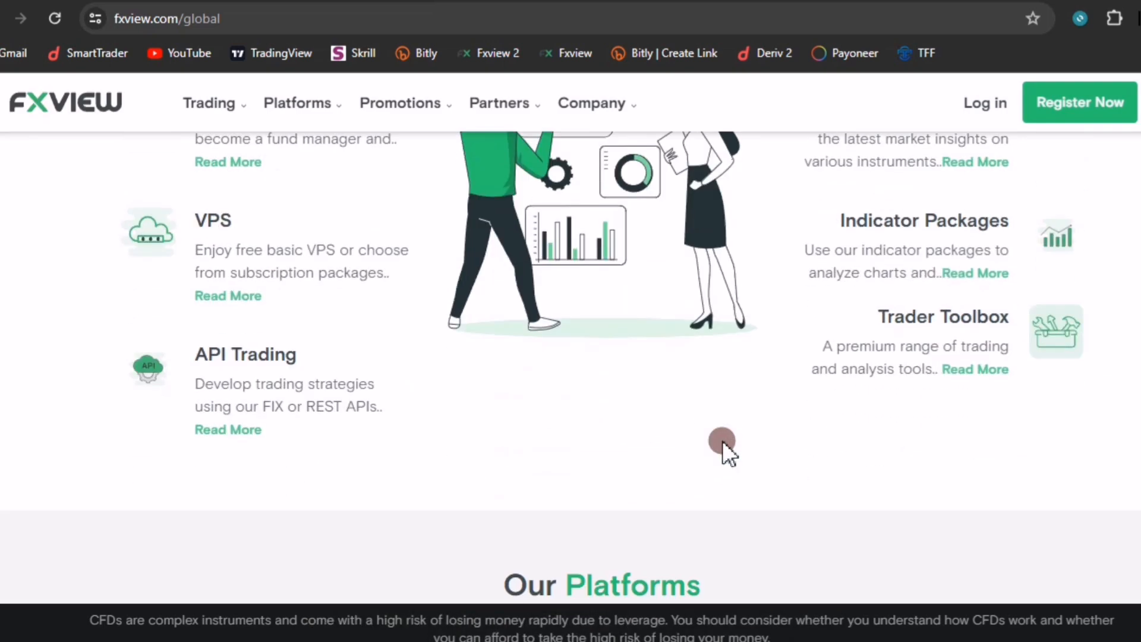
pyautogui.scroll(-3)
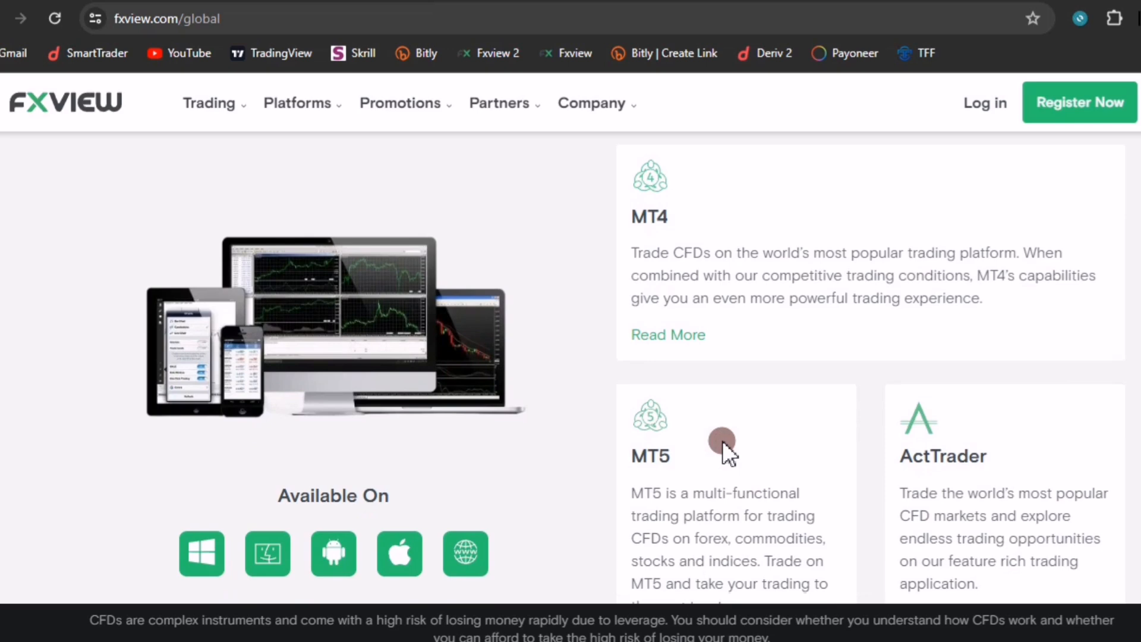
pyautogui.scroll(-3)
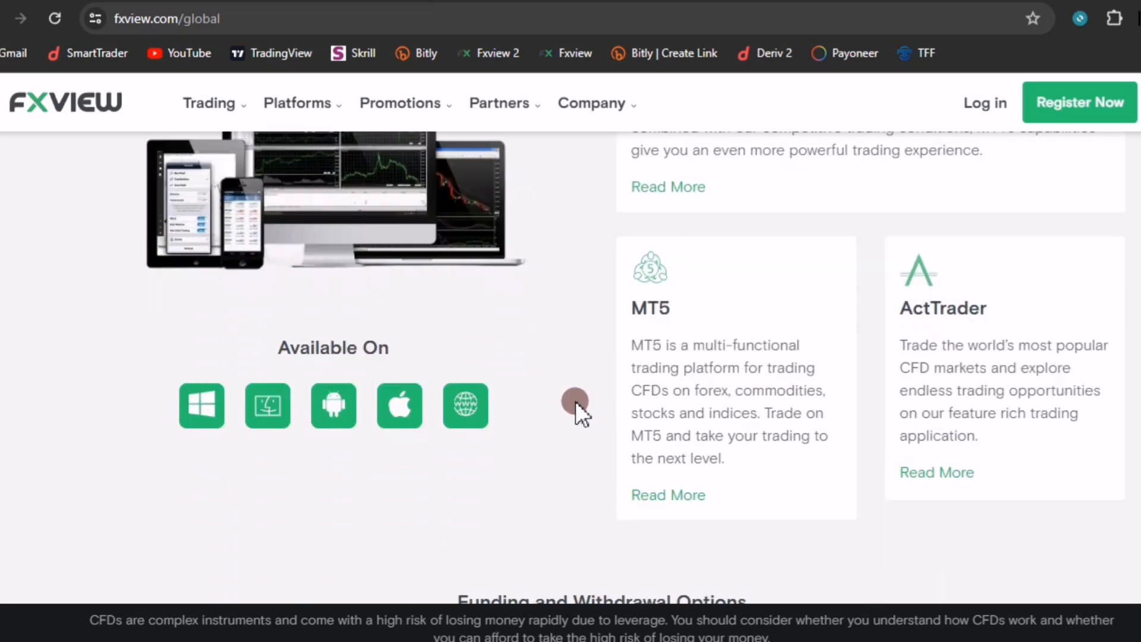
pyautogui.scroll(-3)
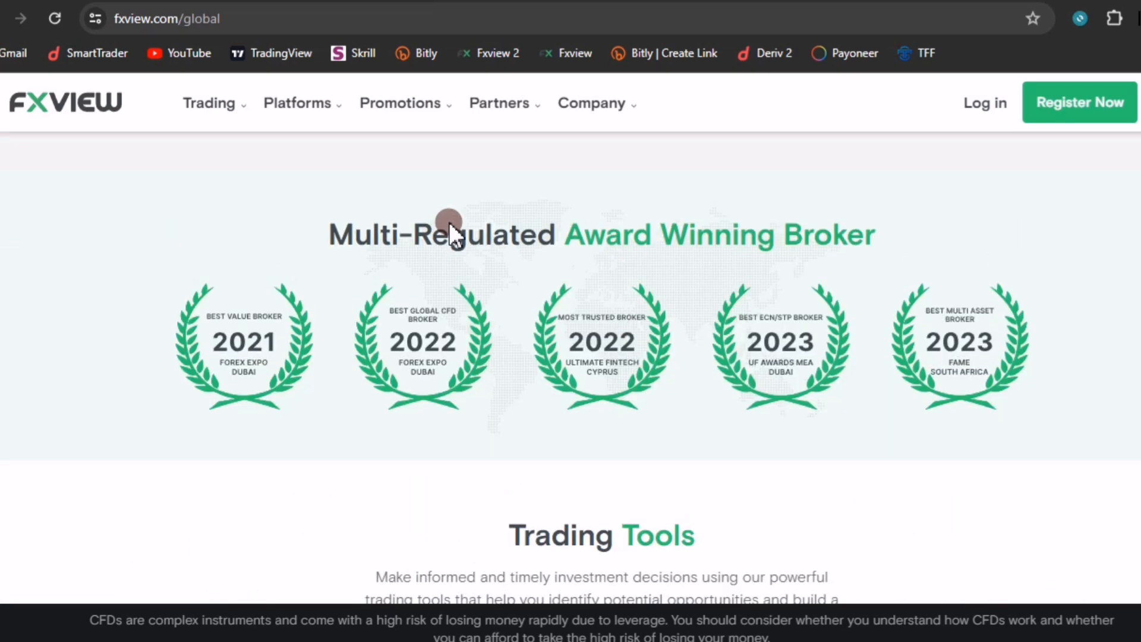
pyautogui.scroll(-3)
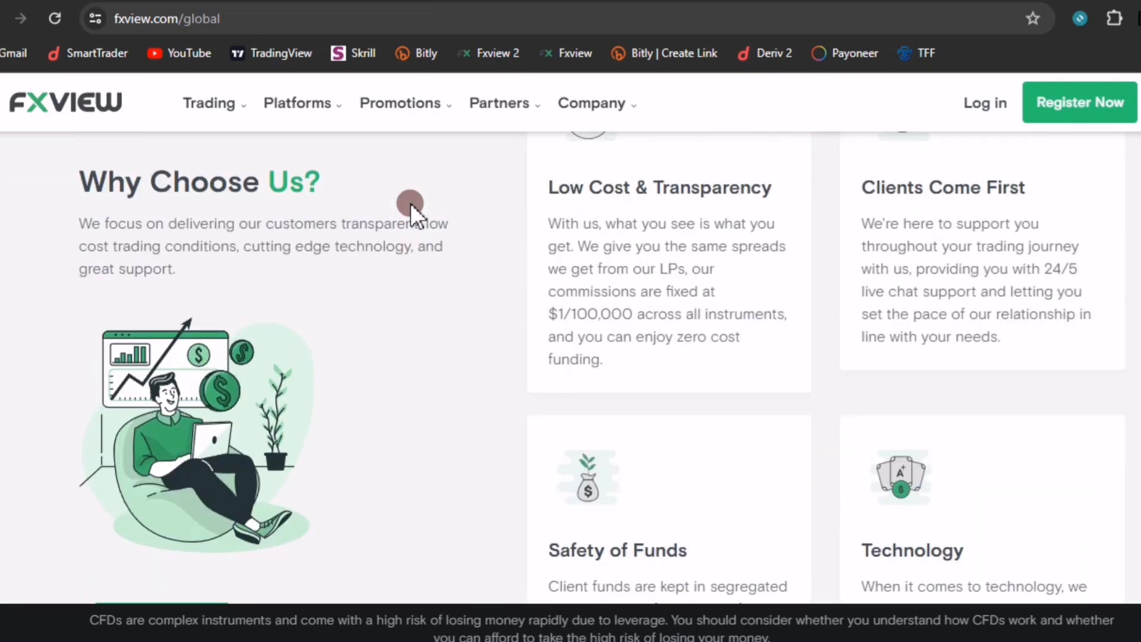
pyautogui.scroll(3)
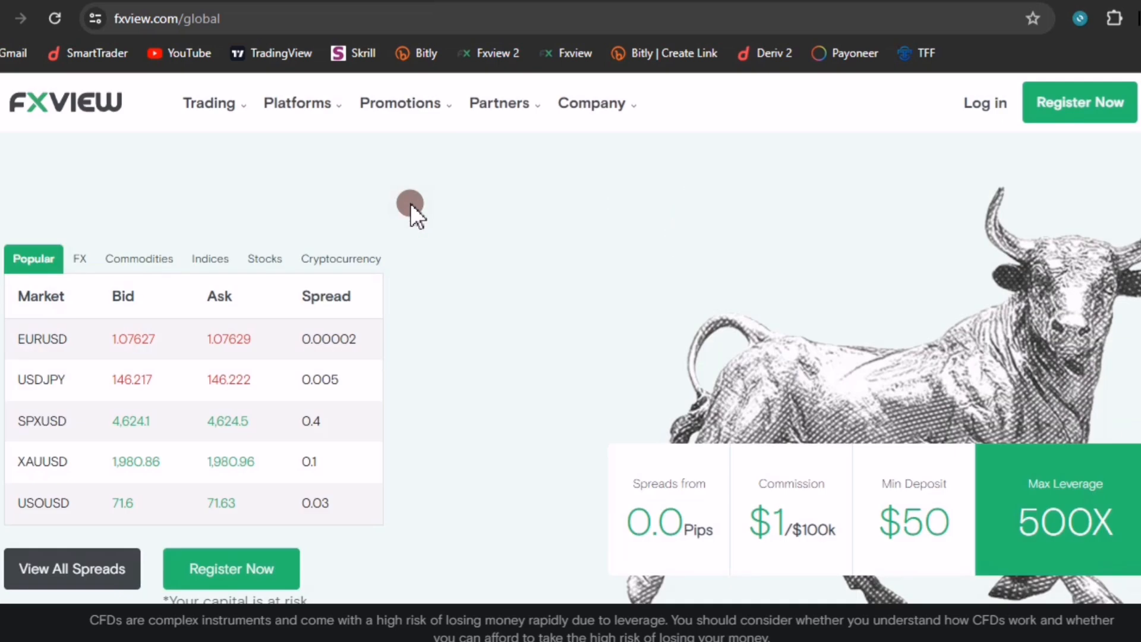